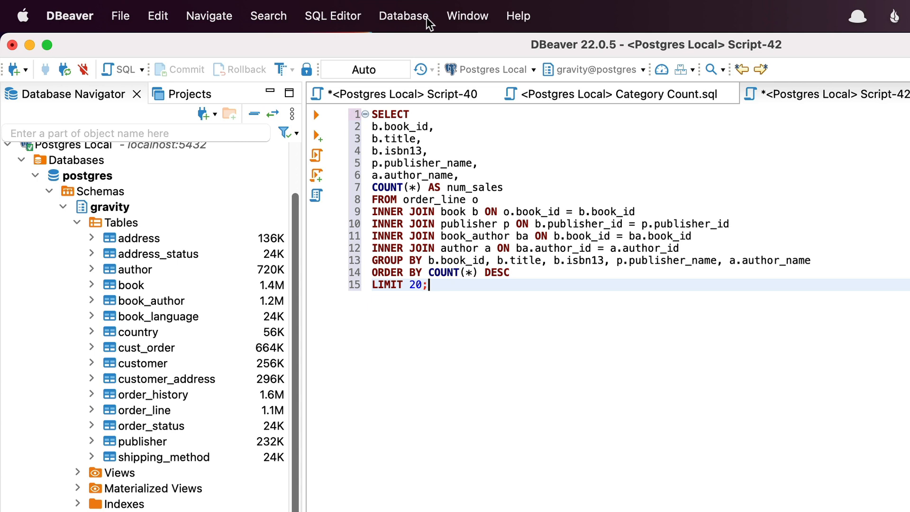
{"action": "left_click", "coordinate": [403, 16]}
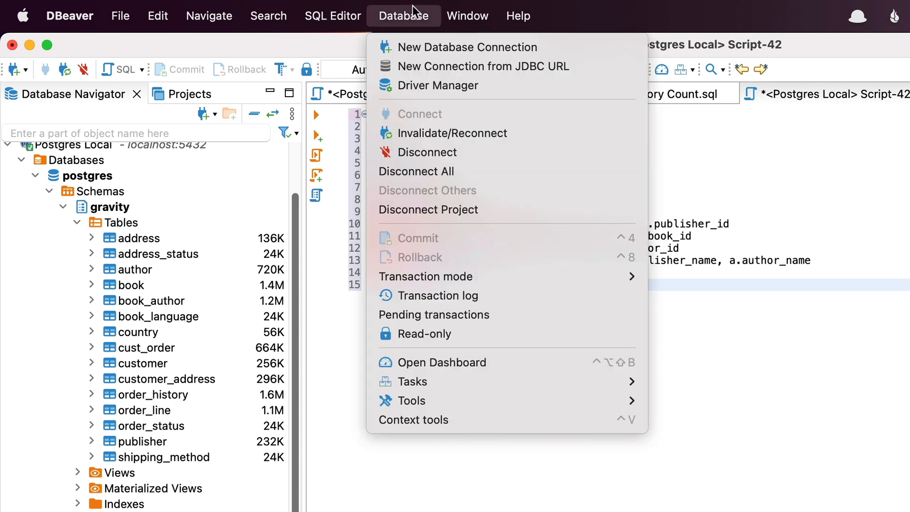
{"action": "left_click", "coordinate": [333, 15]}
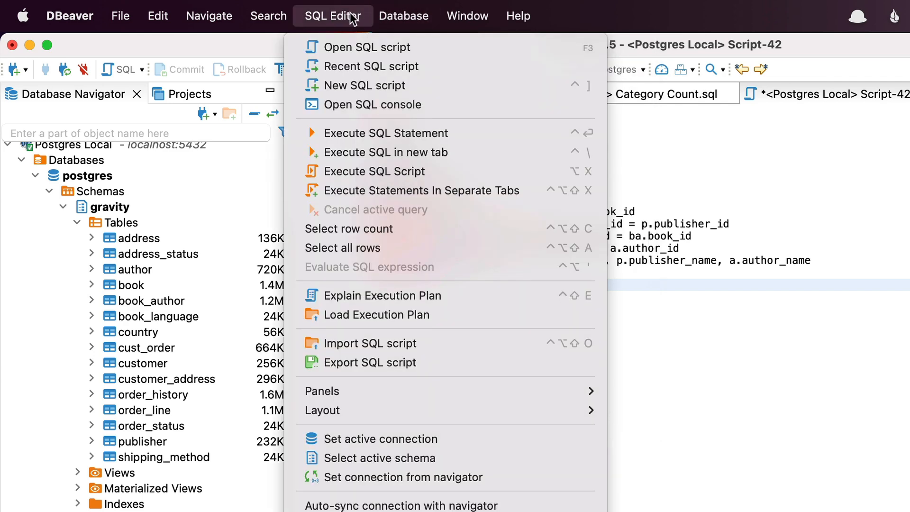
{"action": "left_click", "coordinate": [269, 16]}
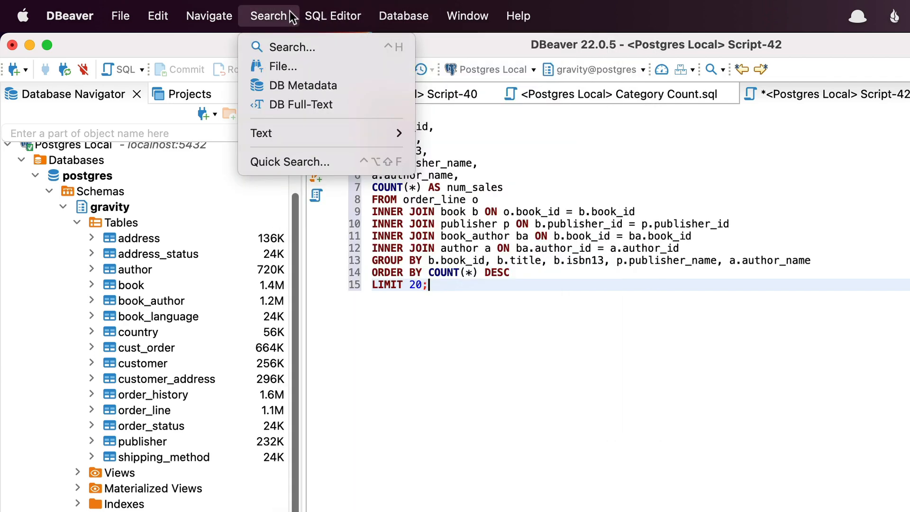
{"action": "left_click", "coordinate": [157, 16]}
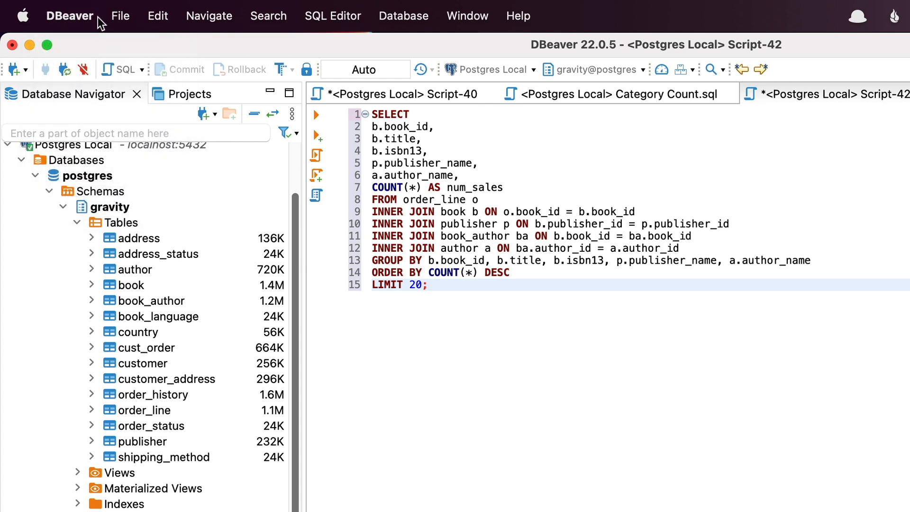
{"action": "left_click", "coordinate": [428, 285]}
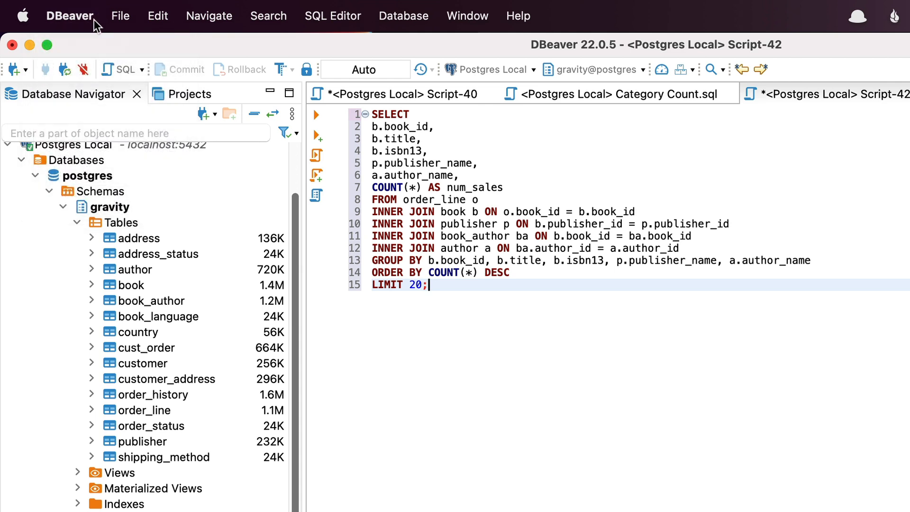